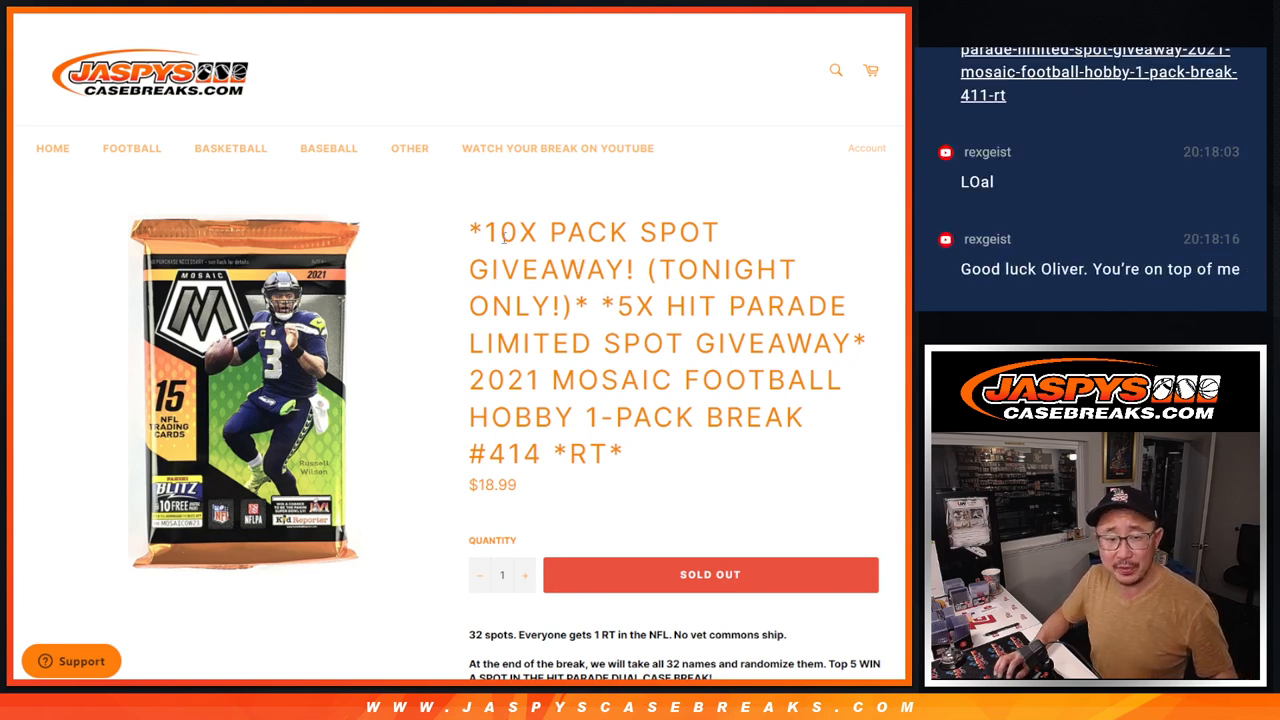
# Step: Highlight the Mosaic Football break #414 title on Jaspy's Case Breaks listing page
pyautogui.moveTo(470, 232); pyautogui.dragTo(620, 306)
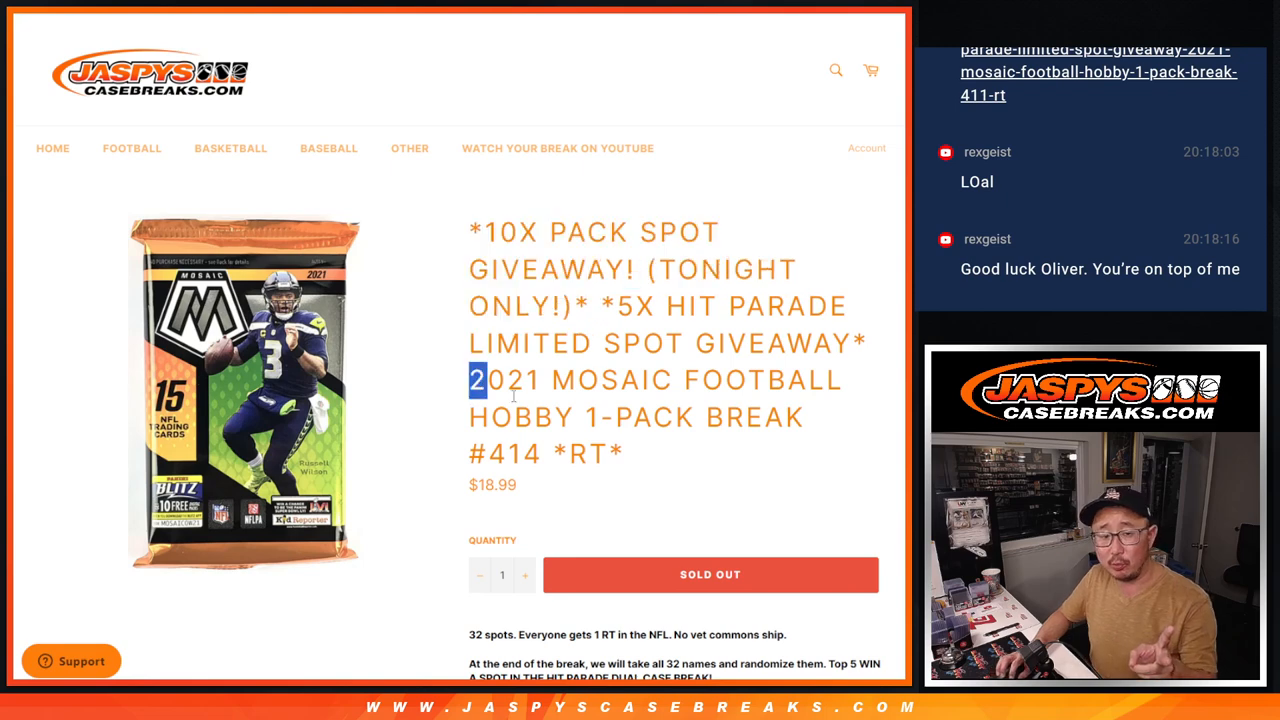
pyautogui.moveTo(487, 379); pyautogui.dragTo(620, 454)
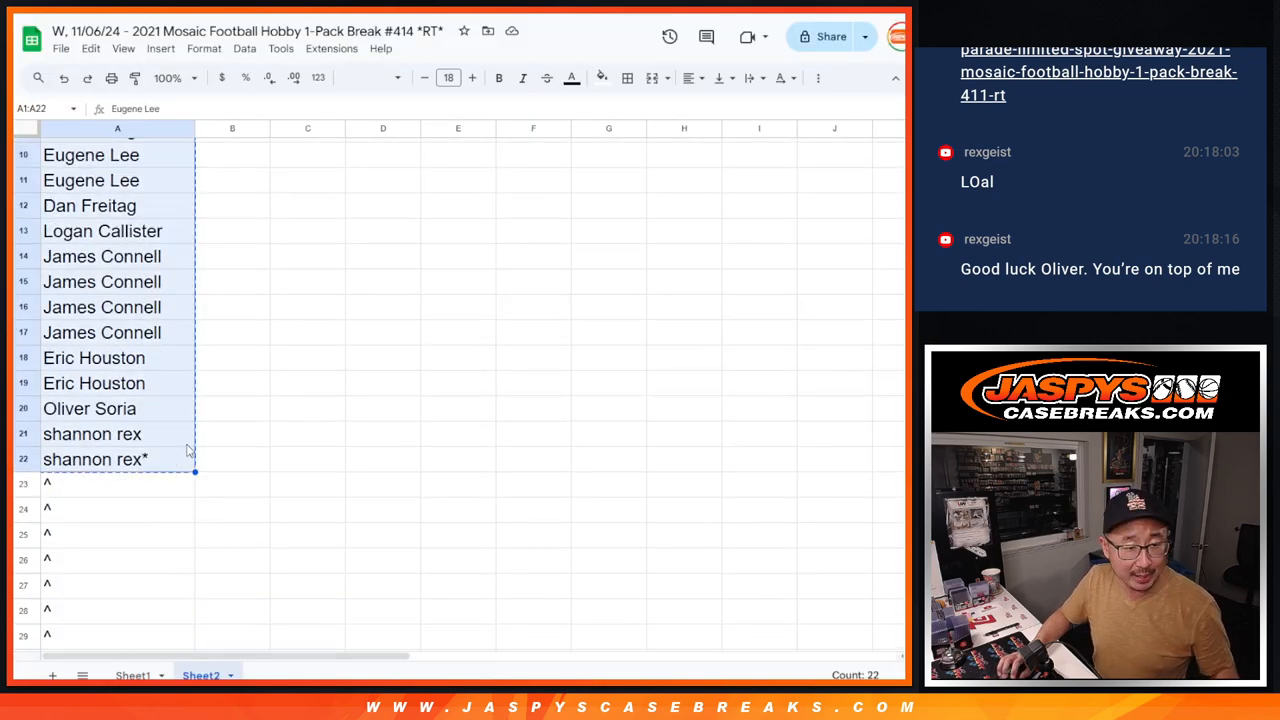
# Step: Roll the virtual dice on RANDOM.ORG
pyautogui.scroll(-3)
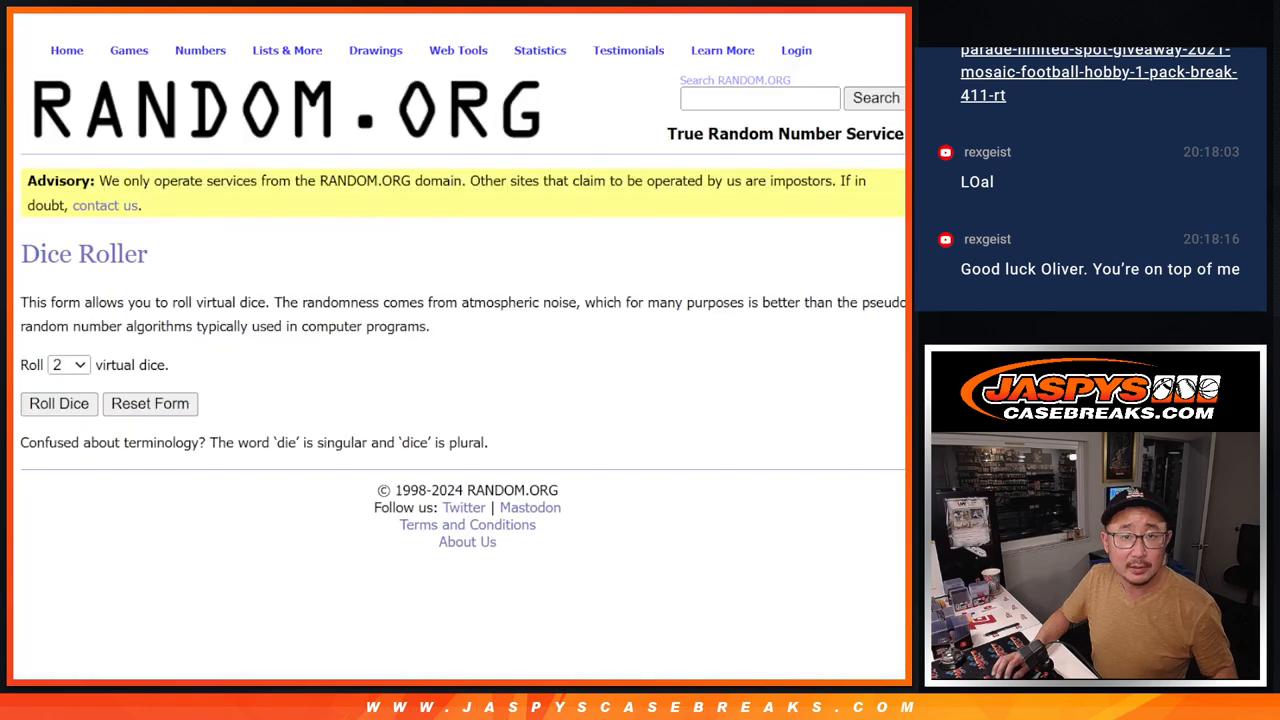
pyautogui.click(282, 50)
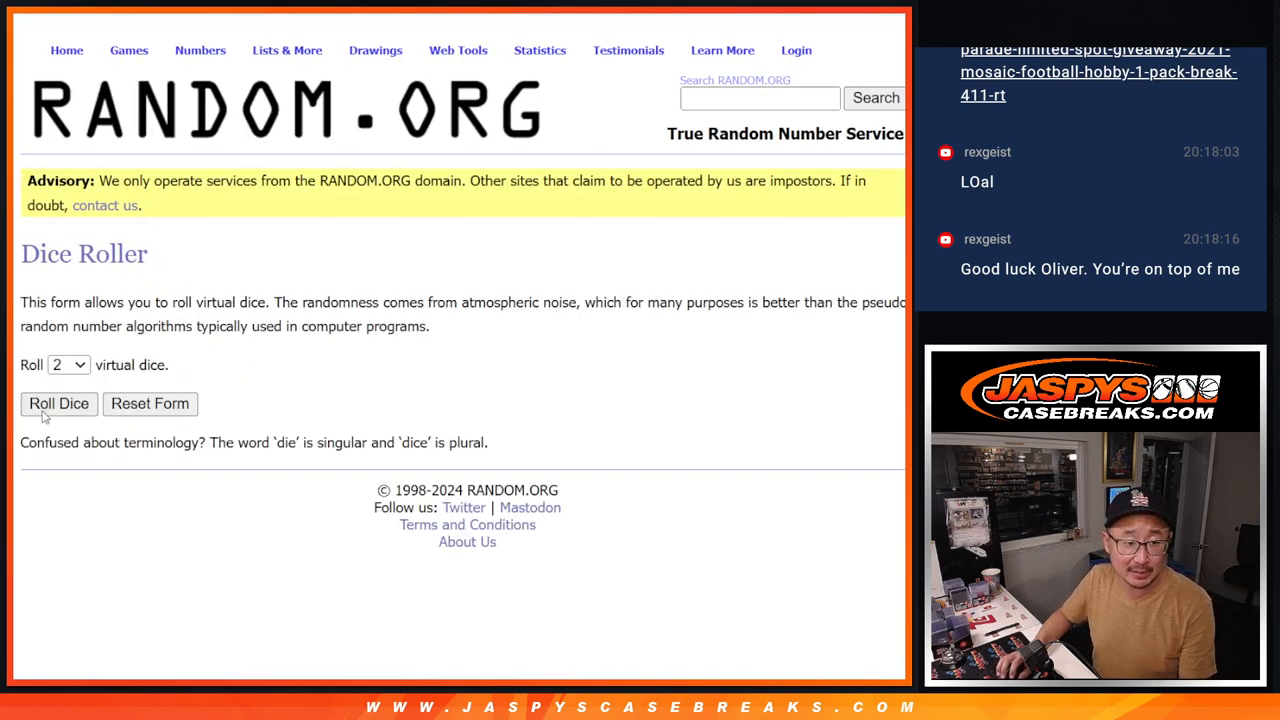
pyautogui.click(58, 403)
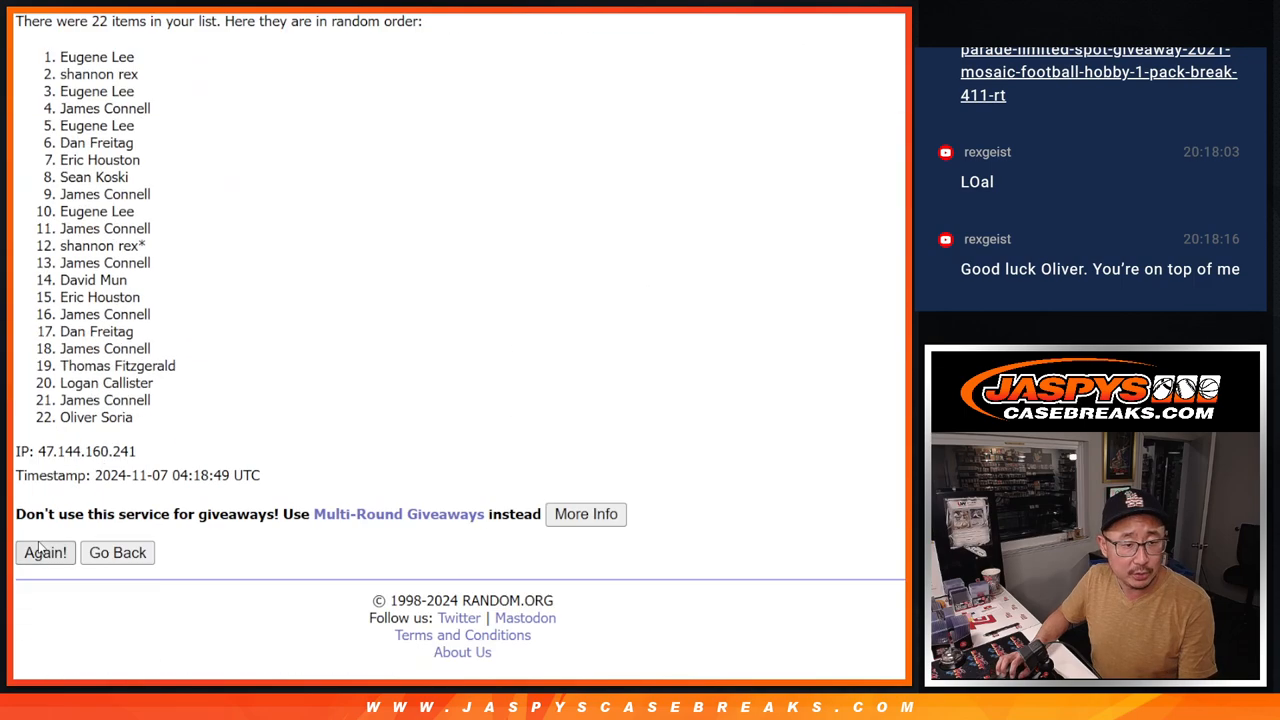
# Step: Shuffle the 22-name list four more times with Again!
pyautogui.click(45, 552)
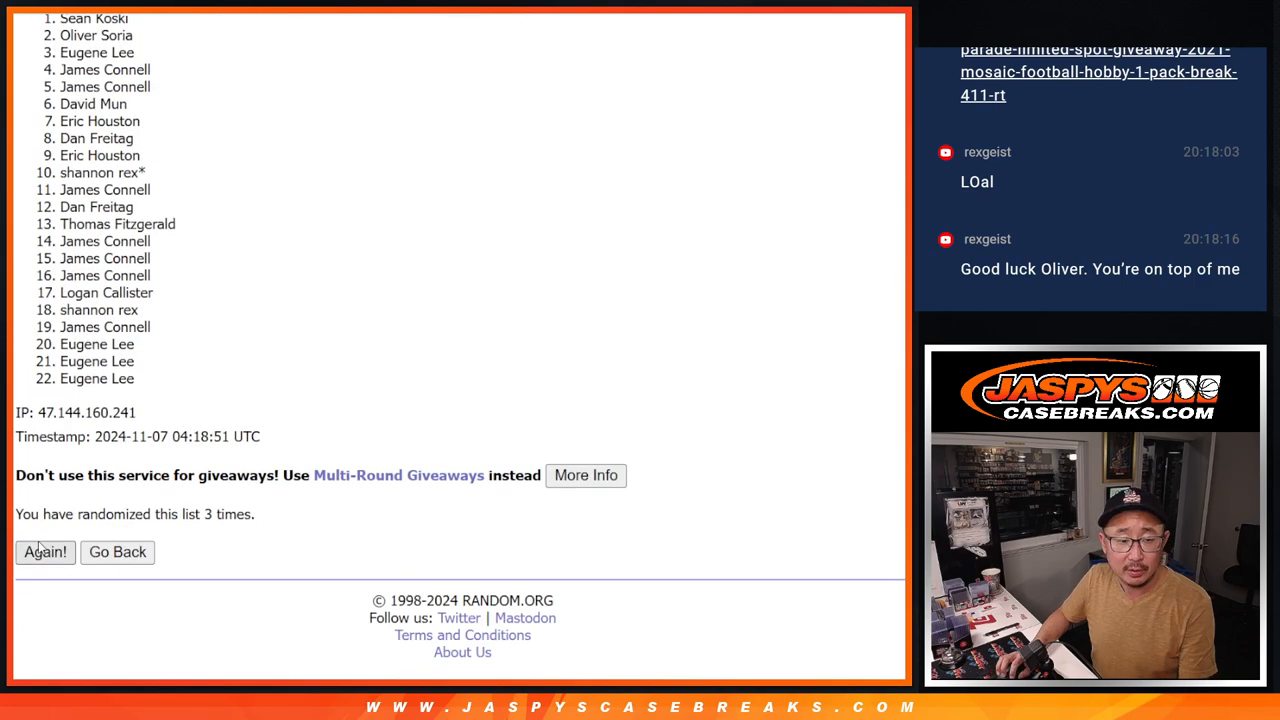
pyautogui.click(44, 552)
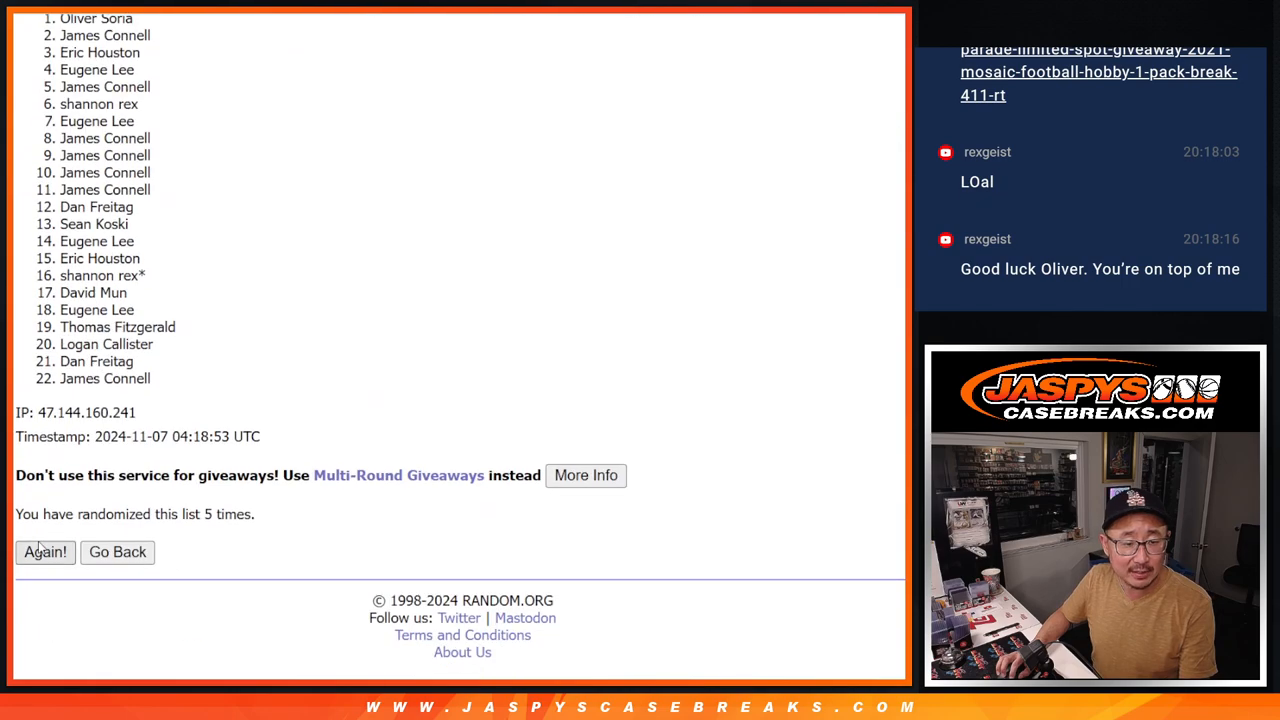
pyautogui.click(44, 552)
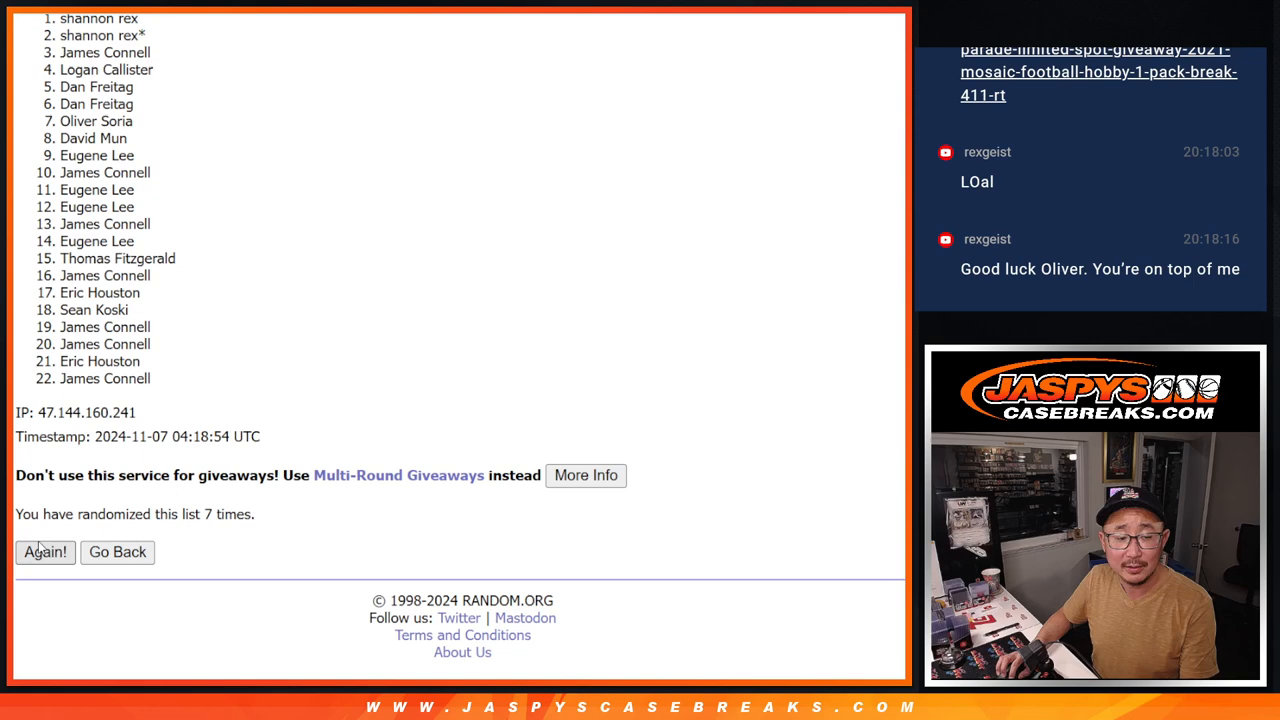
pyautogui.click(44, 552)
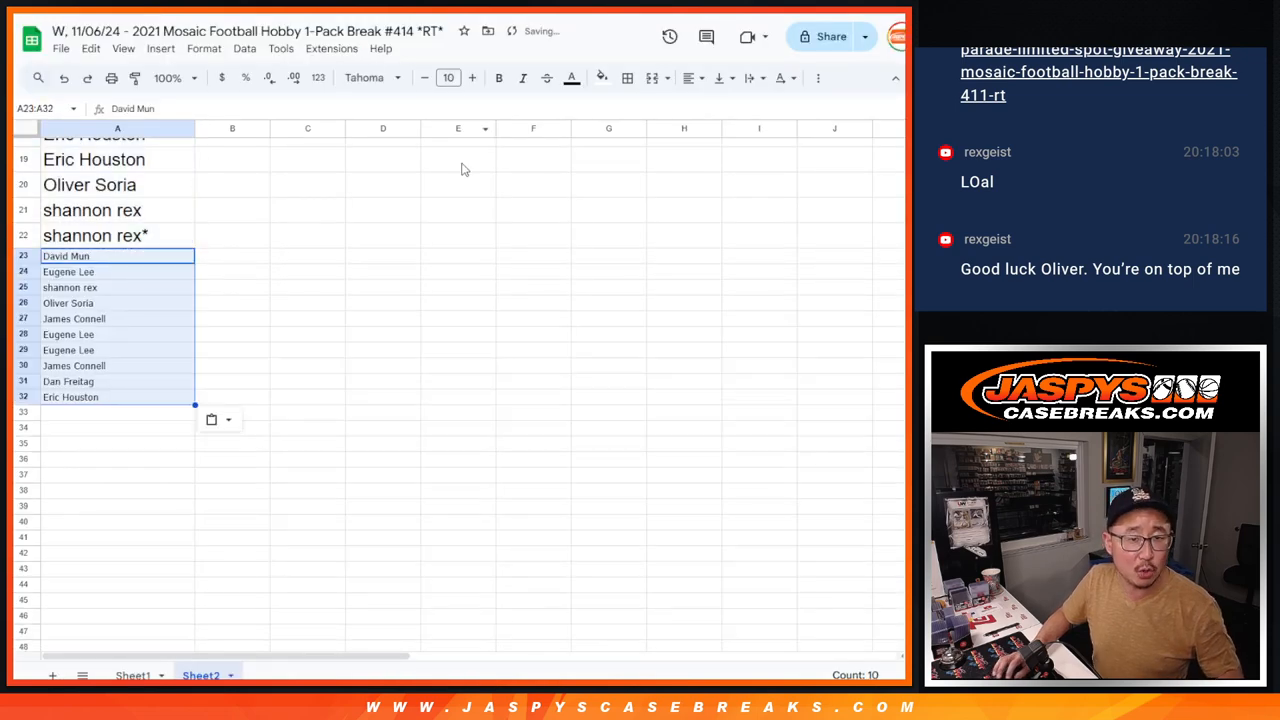
# Step: Enlarge the font of the ten names in A23:A32 and append ^ to them
pyautogui.click(472, 77)
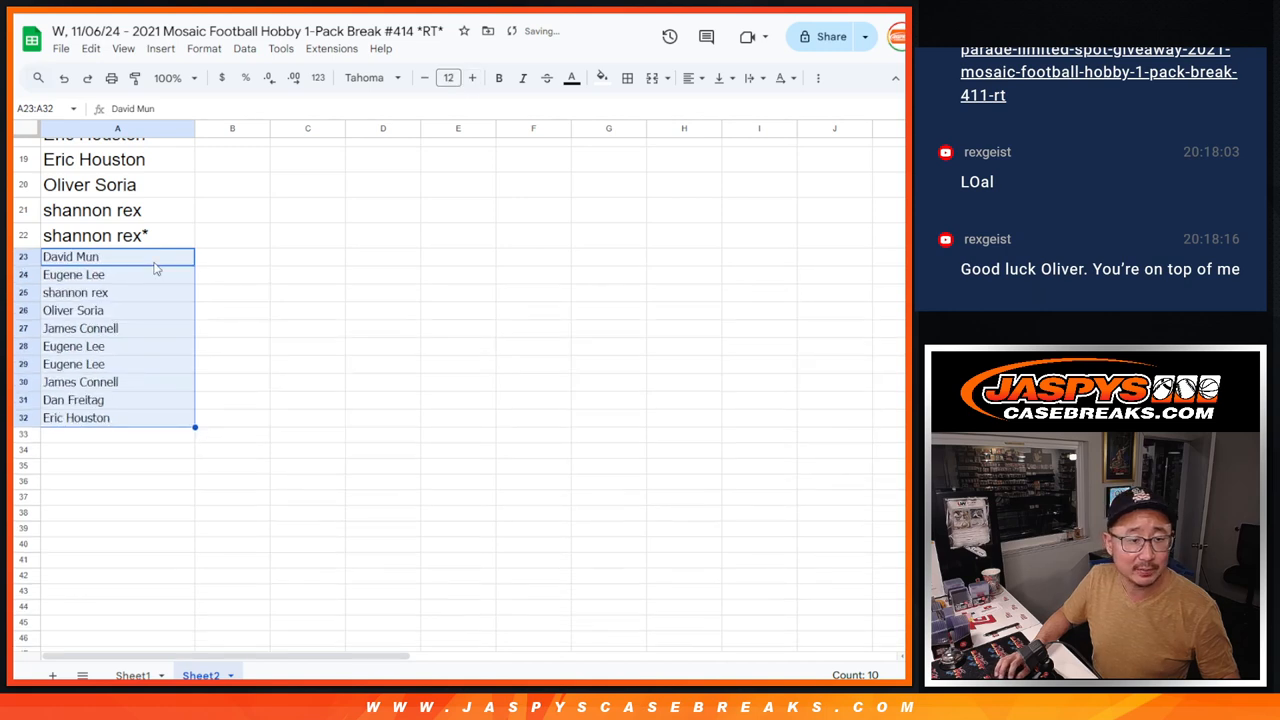
pyautogui.write('^')
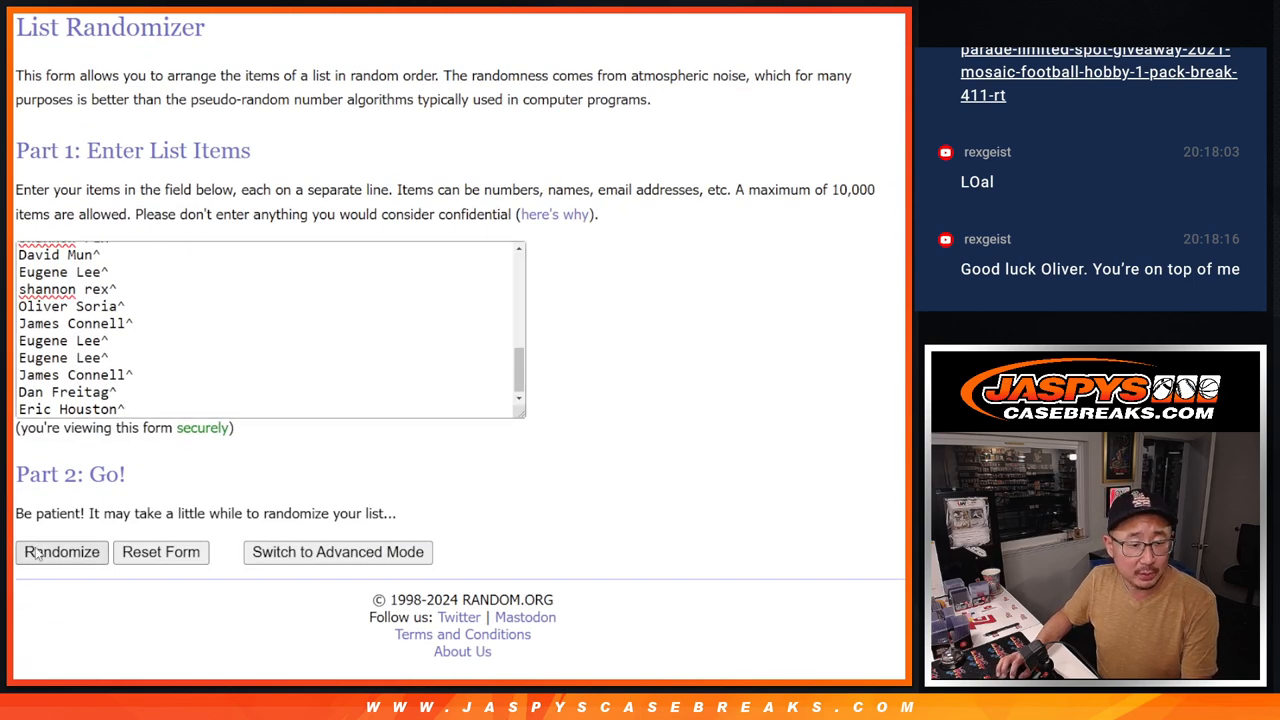
# Step: Shuffle the 32-name list four times in the List Randomizer
pyautogui.click(61, 552)
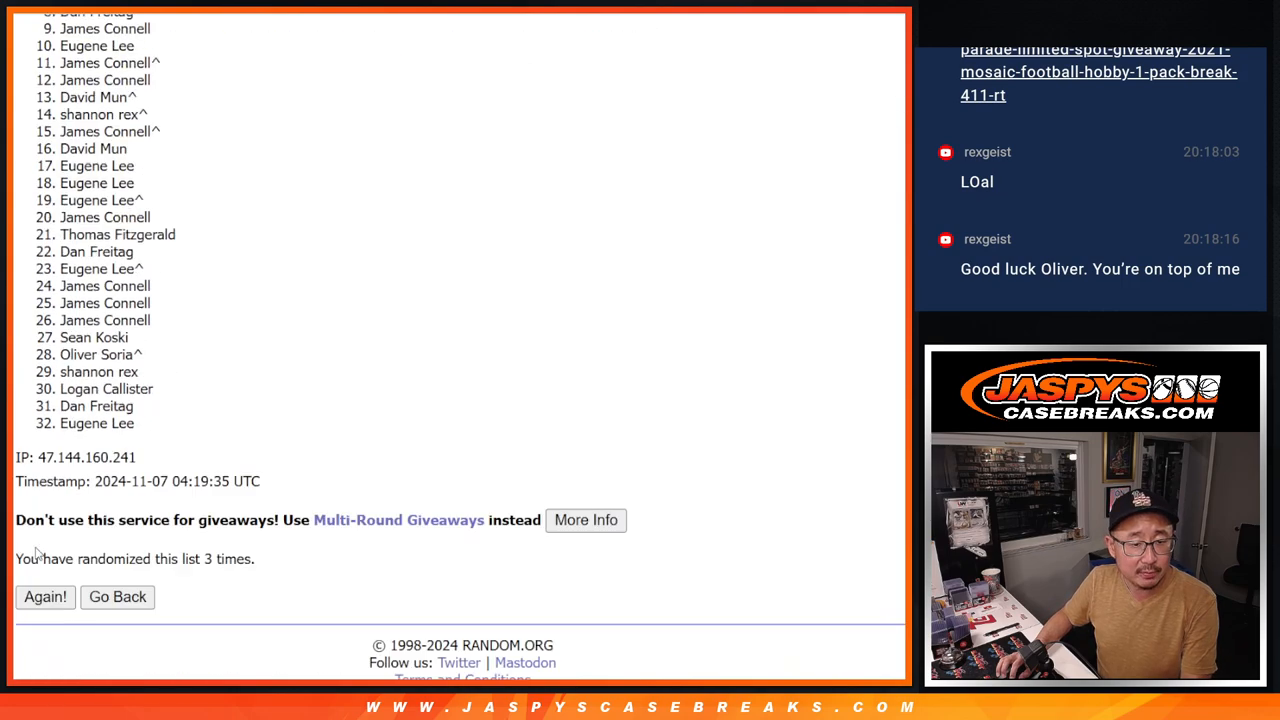
pyautogui.click(45, 596)
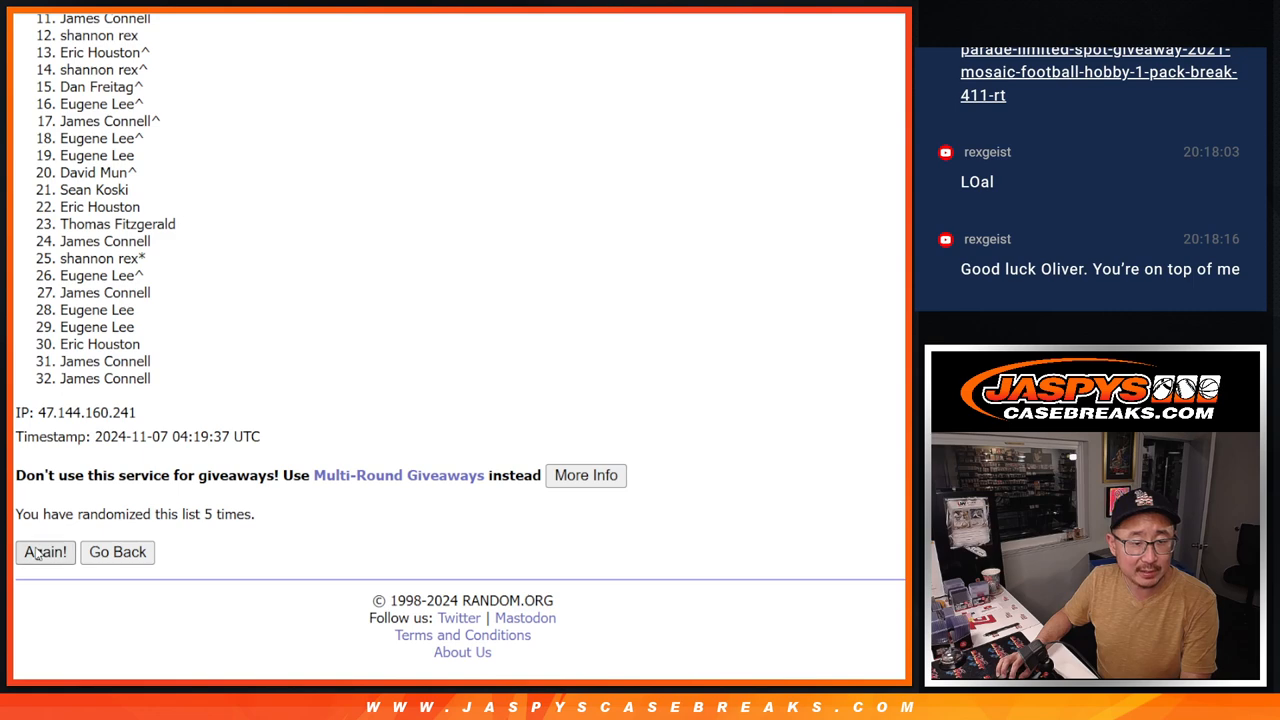
pyautogui.click(44, 552)
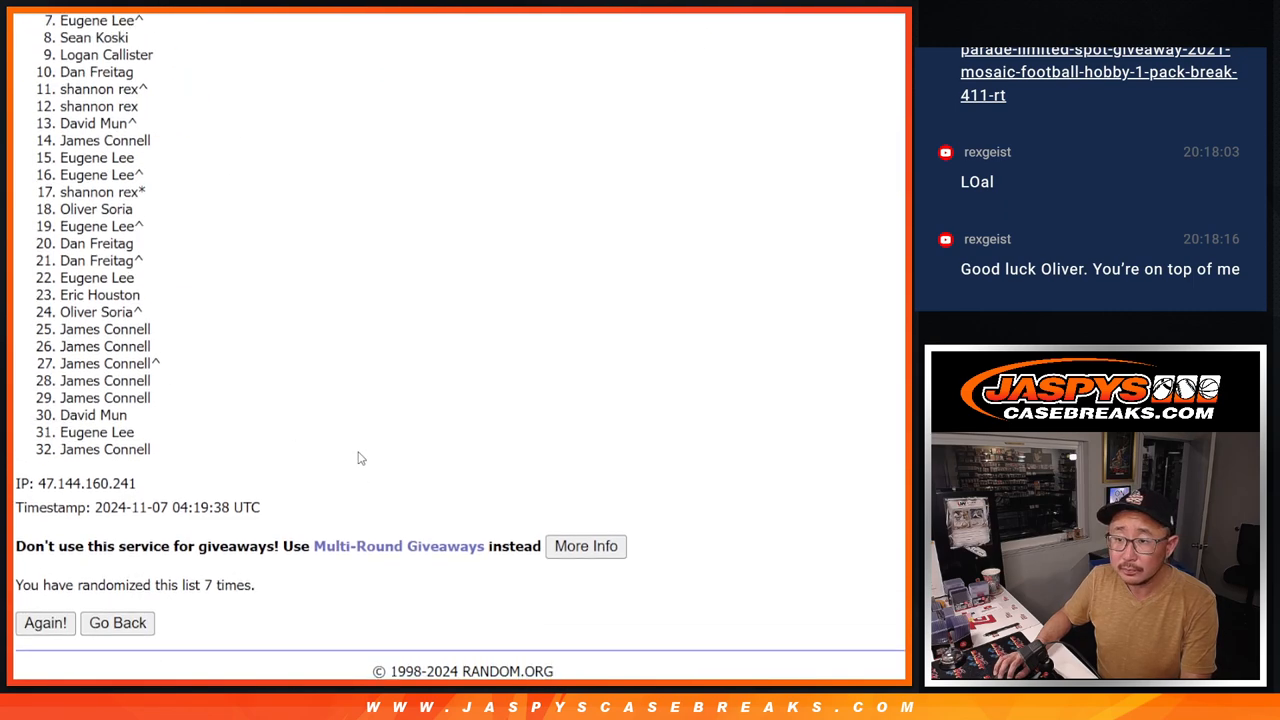
pyautogui.click(45, 622)
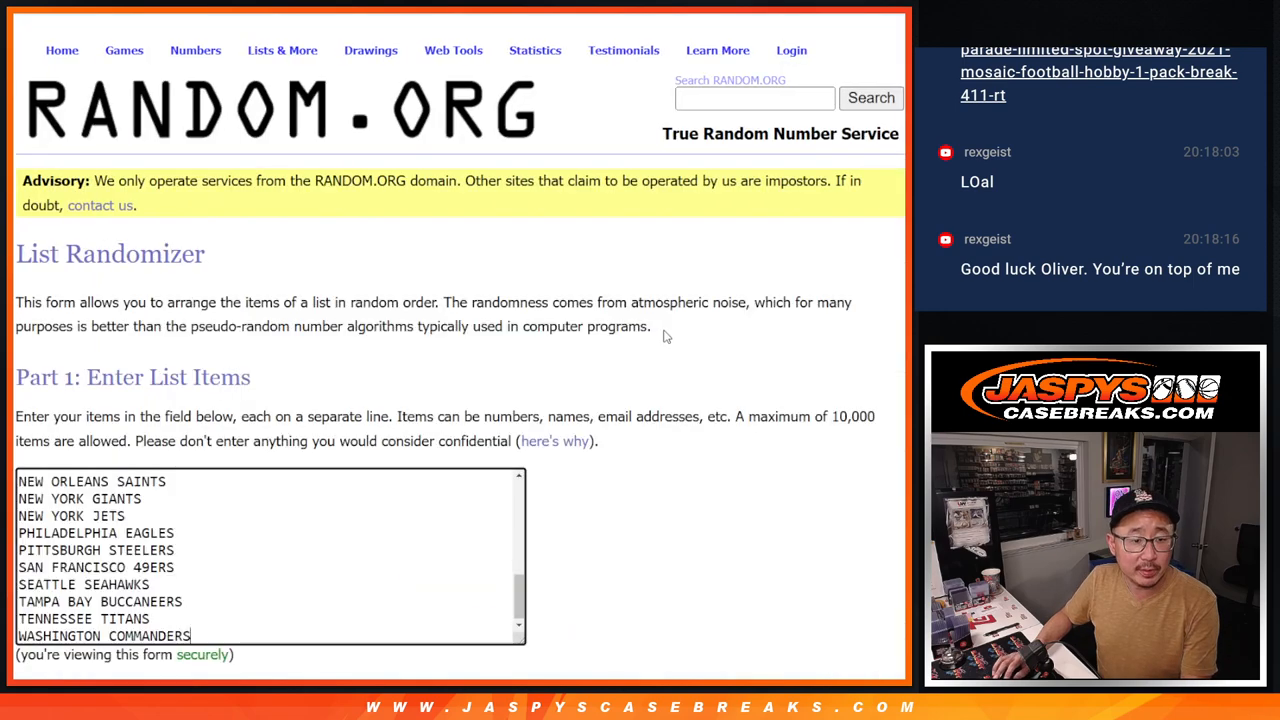
# Step: Randomize the NFL team list, then shuffle it three more times
pyautogui.scroll(-3)
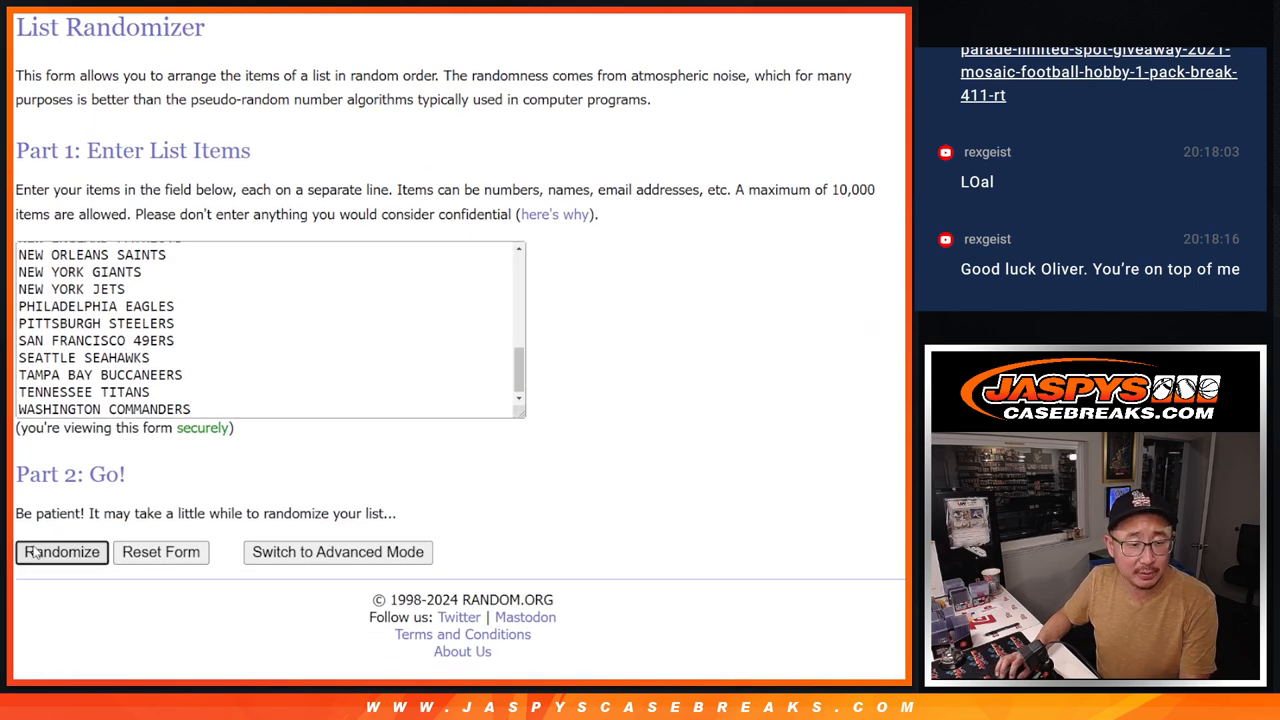
pyautogui.click(61, 552)
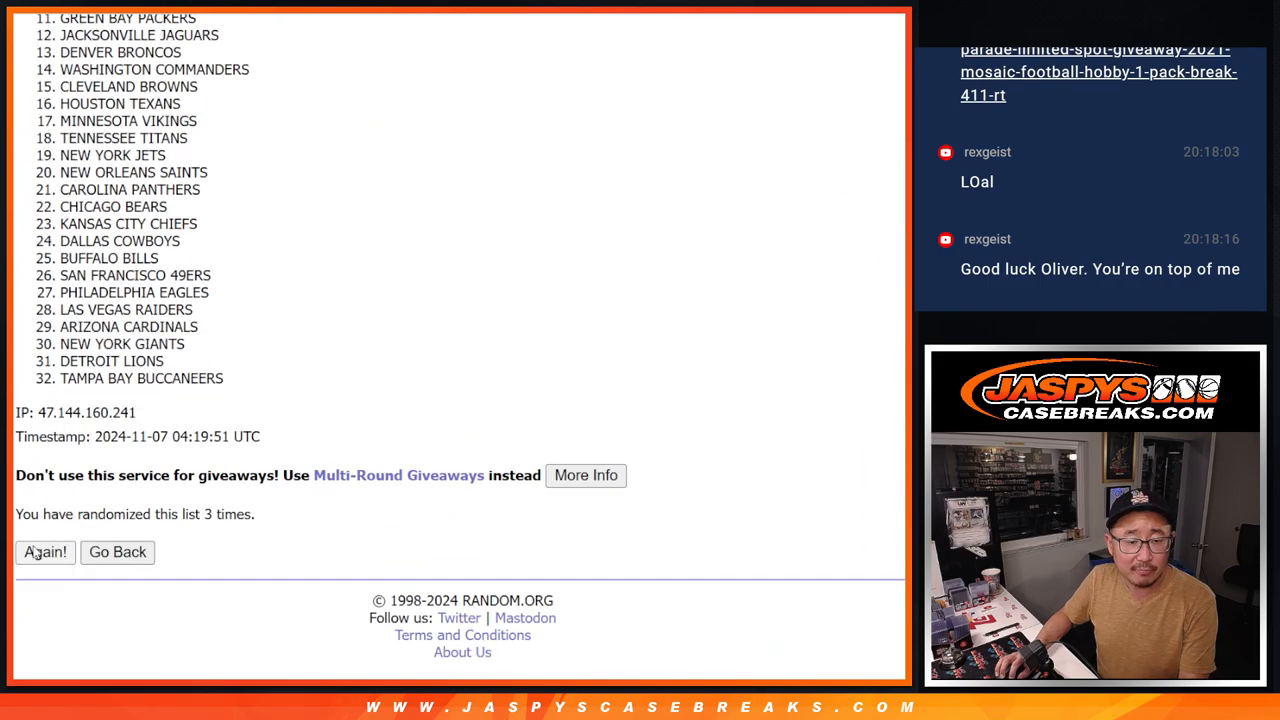
pyautogui.click(45, 552)
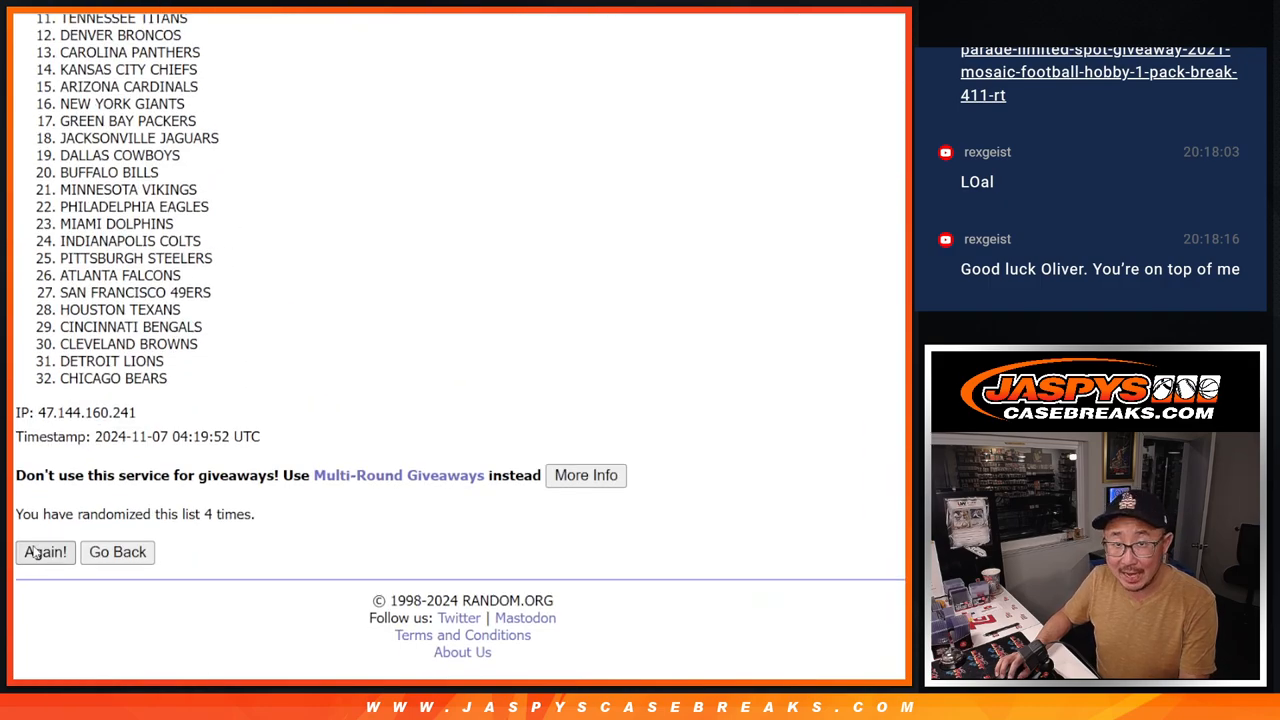
pyautogui.click(45, 552)
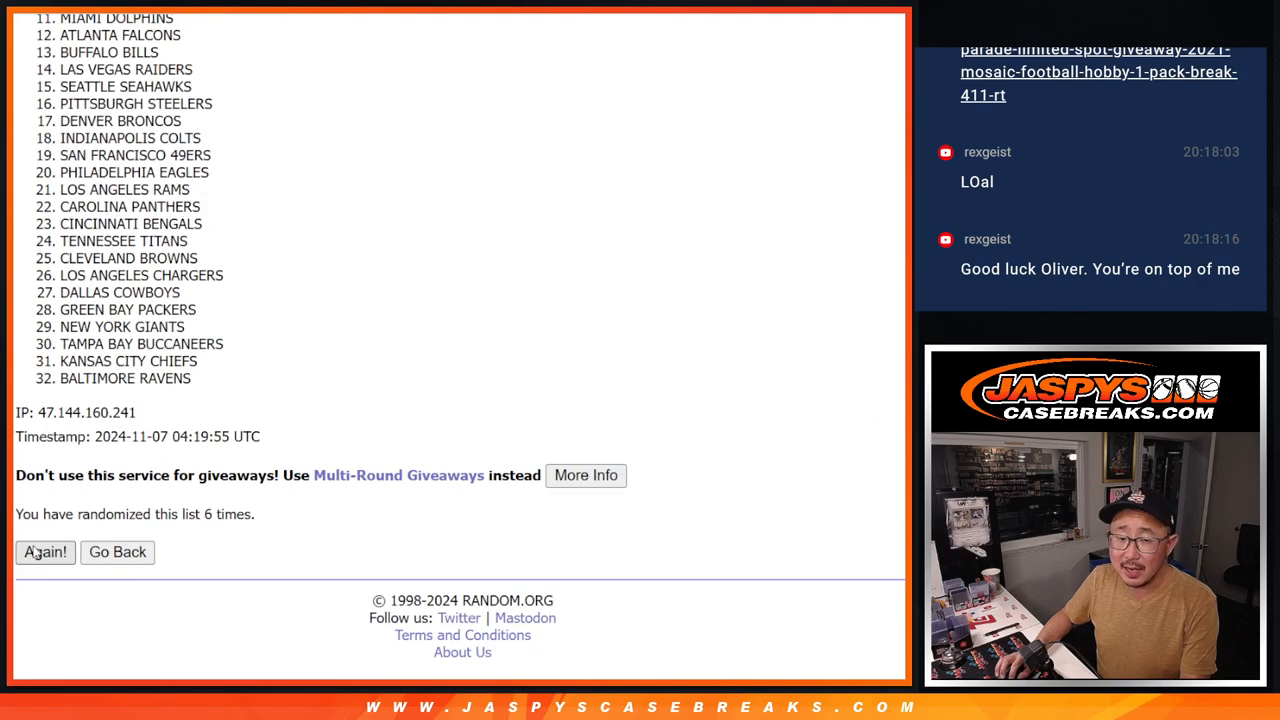
pyautogui.click(45, 552)
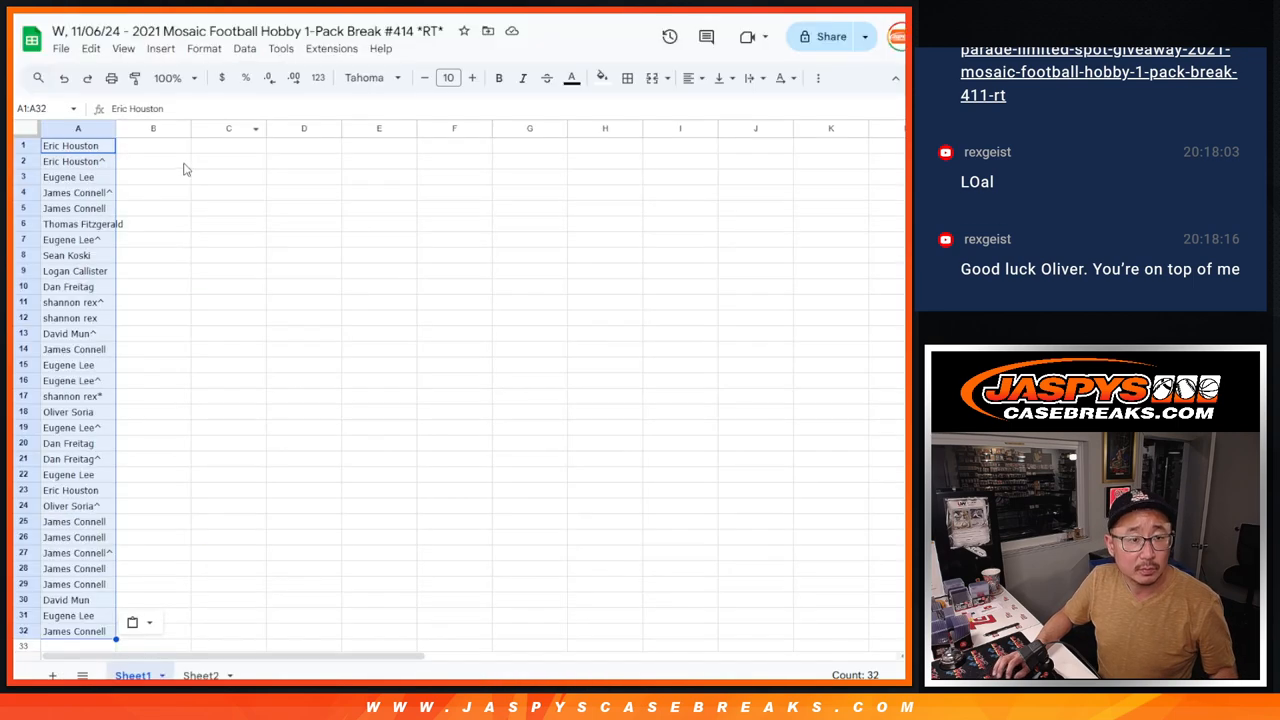
# Step: Paste shuffled teams into column B beside the names, set text to size 12, then select column B
pyautogui.click(365, 77)
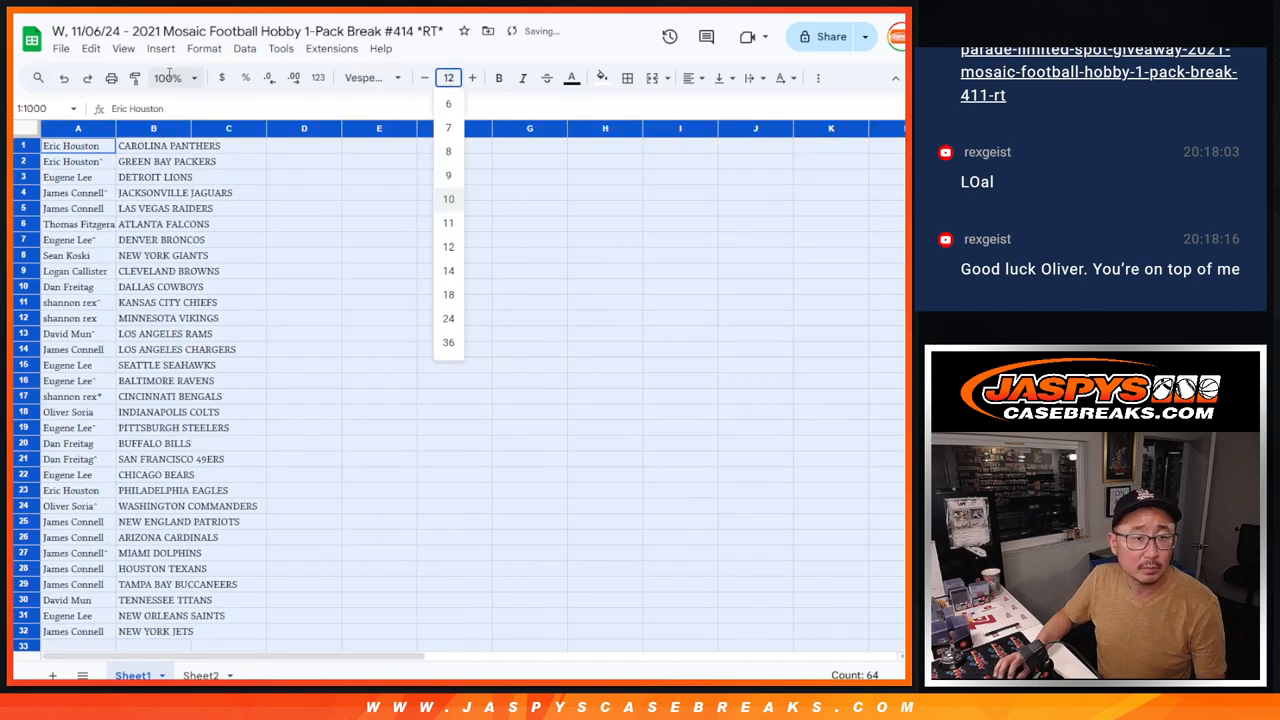
pyautogui.click(165, 78)
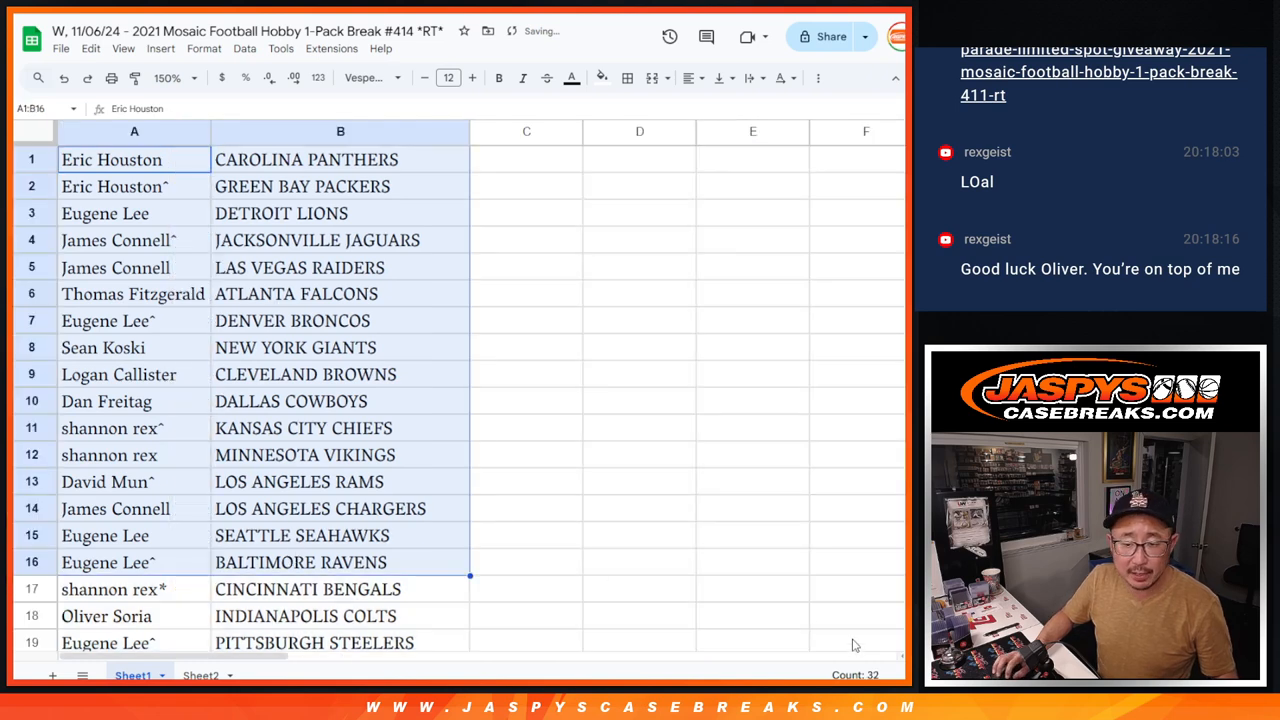
pyautogui.scroll(-3)
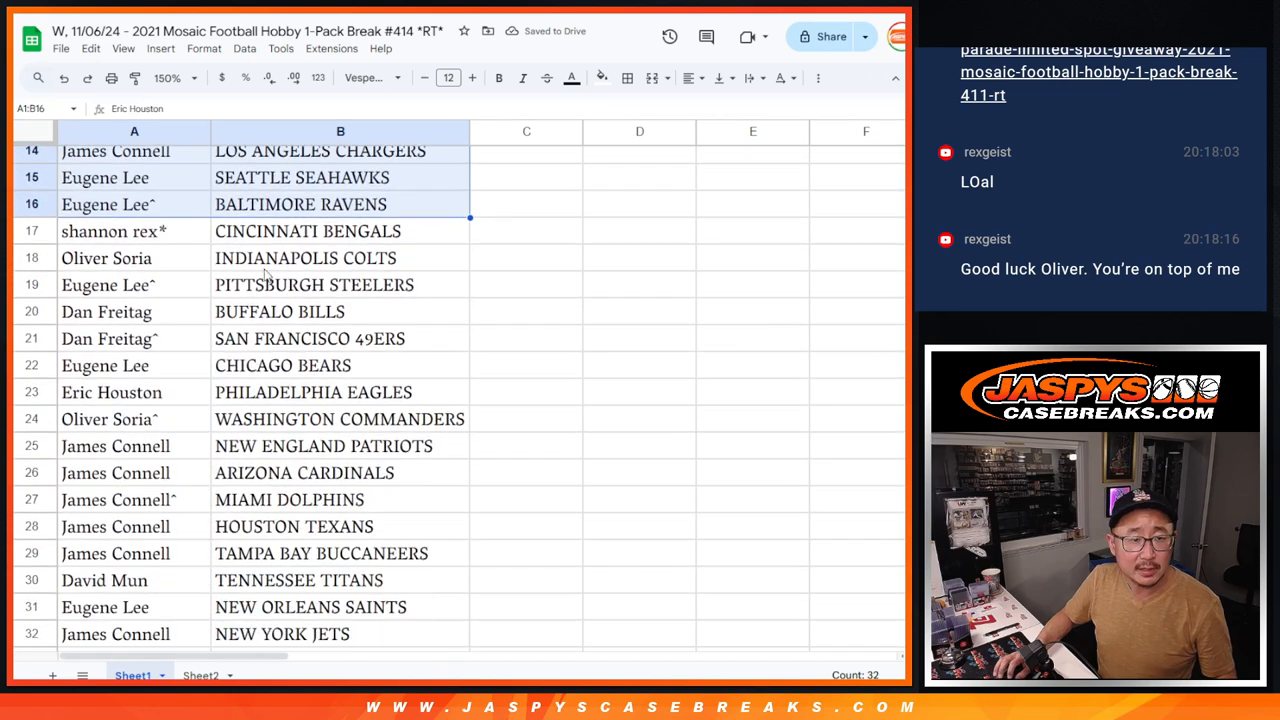
pyautogui.click(134, 231)
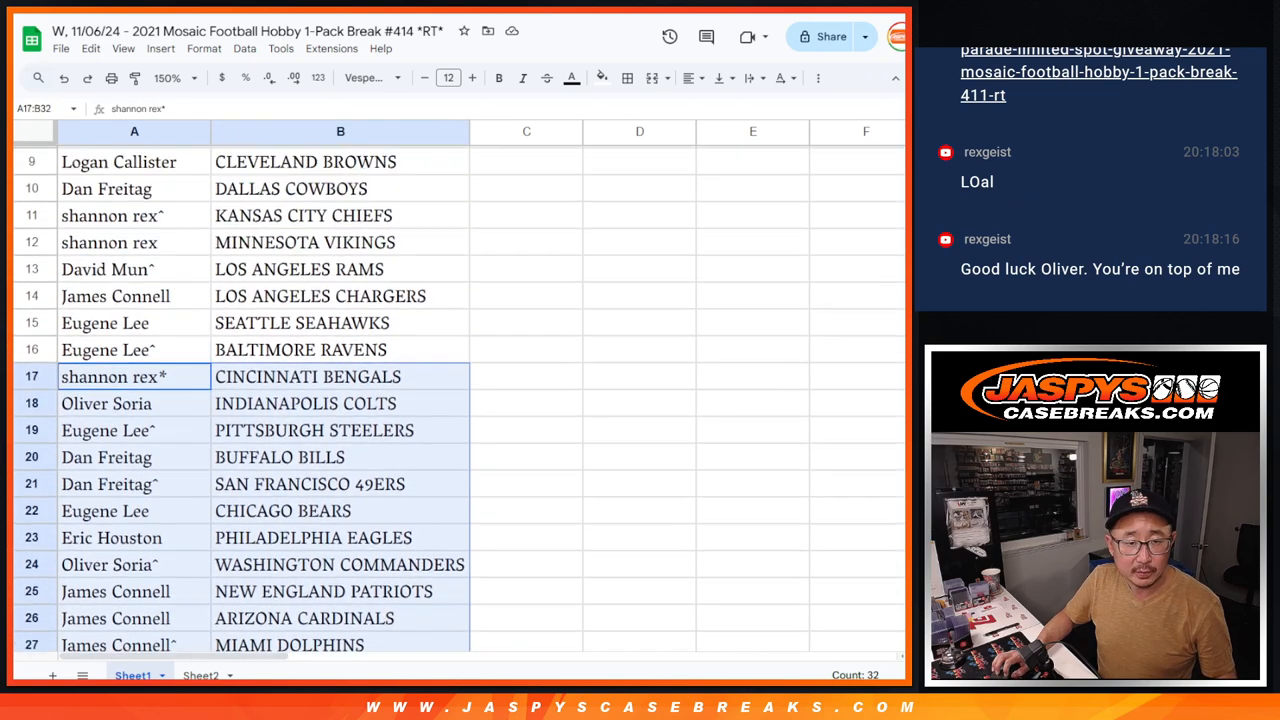
pyautogui.click(168, 78)
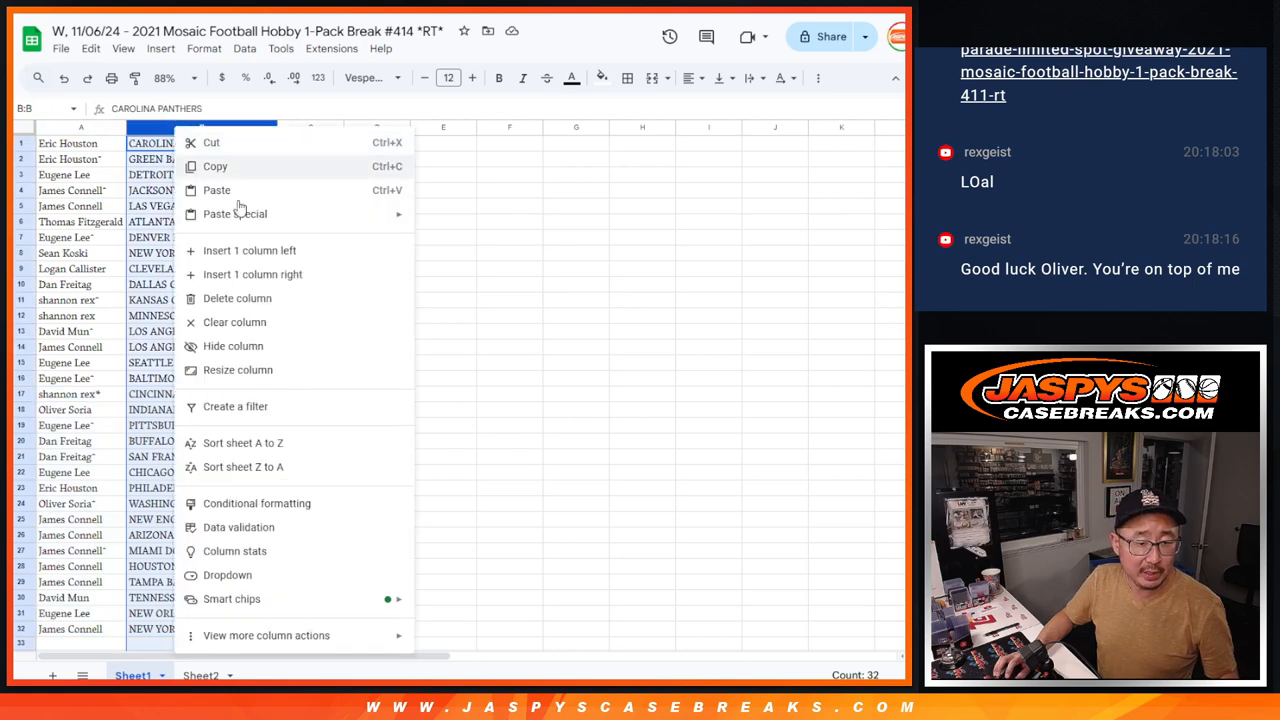
# Step: Sort the sheet A to Z by team and print the sorted name-team list
pyautogui.click(242, 442)
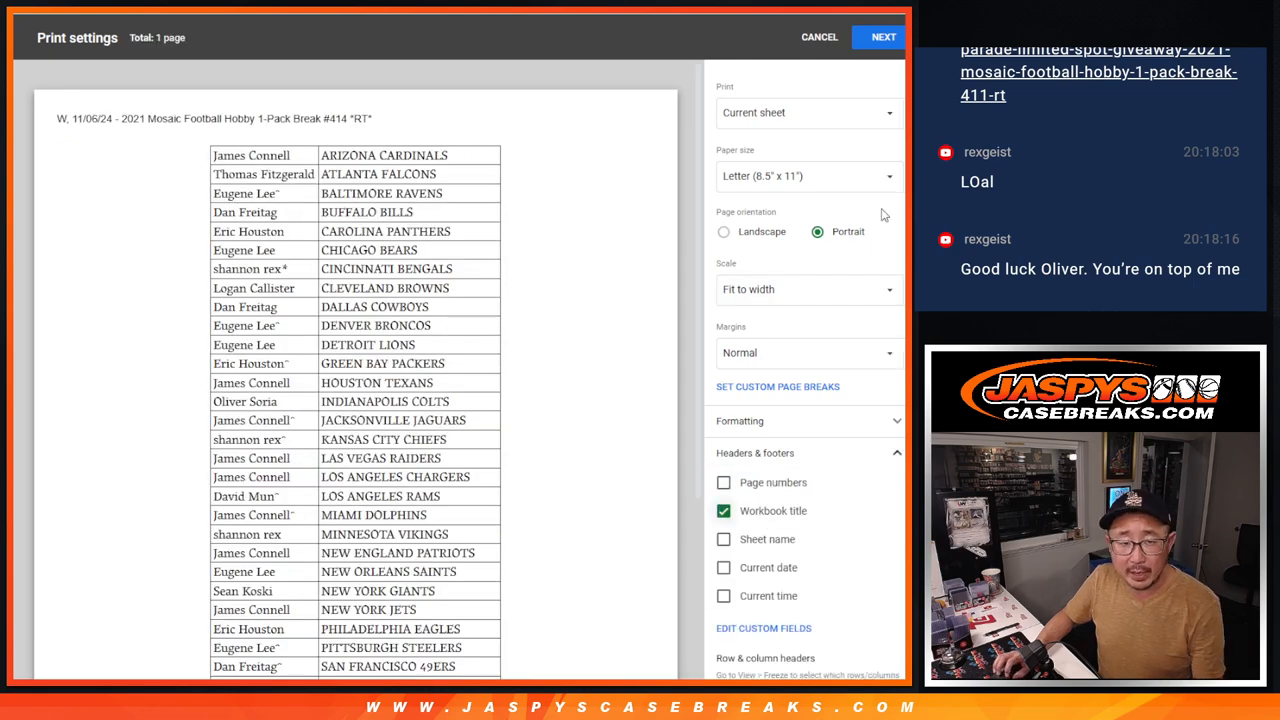
pyautogui.click(882, 37)
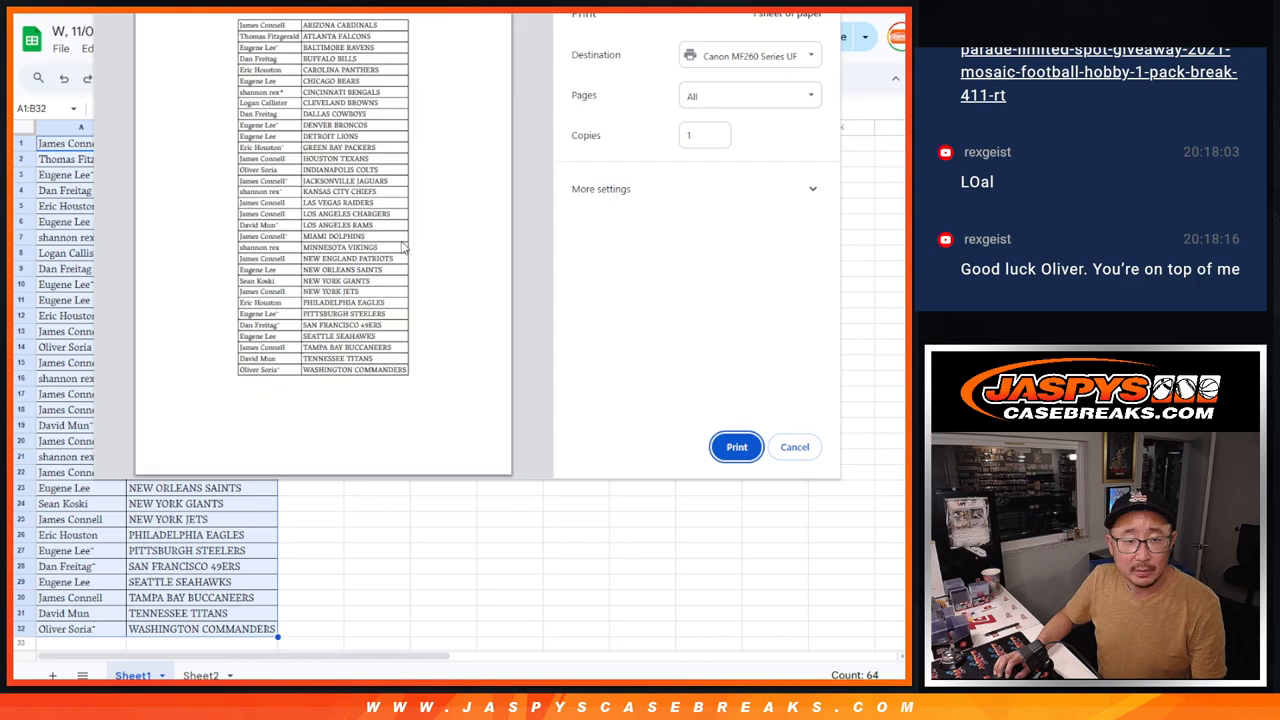
pyautogui.click(794, 447)
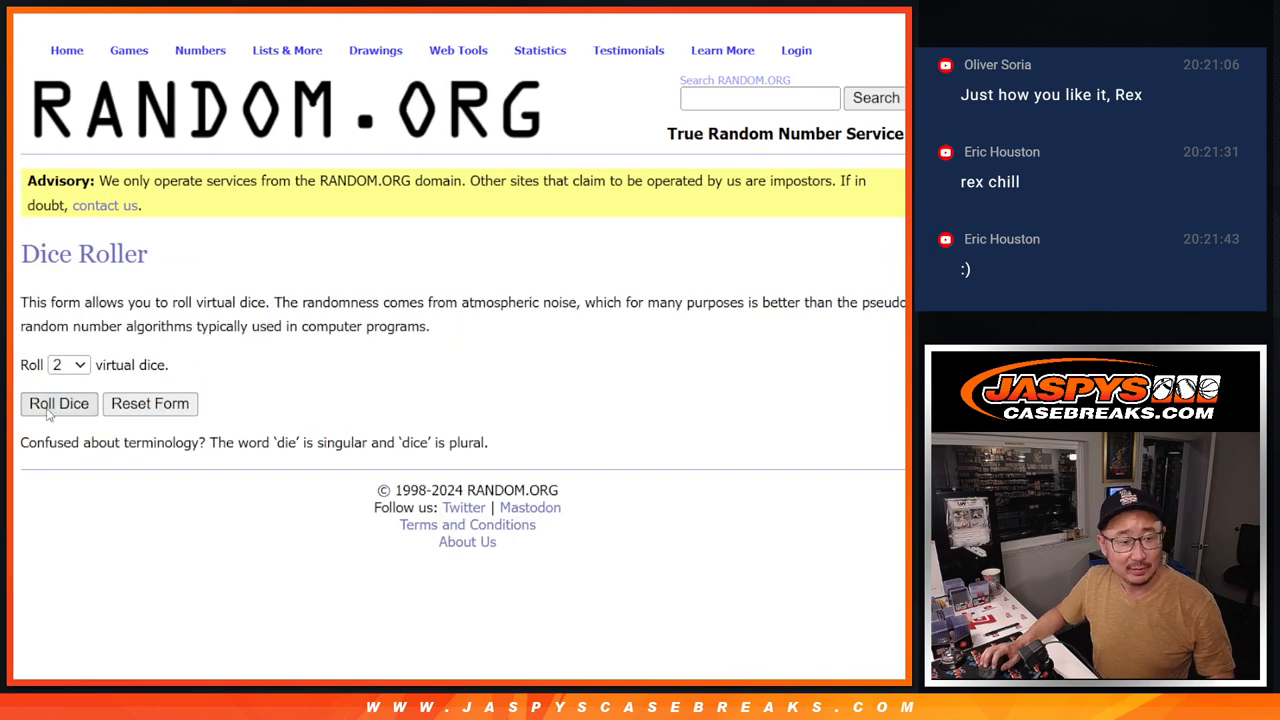
# Step: Roll two dice, shuffle the 32 names, and highlight the top five results
pyautogui.click(58, 403)
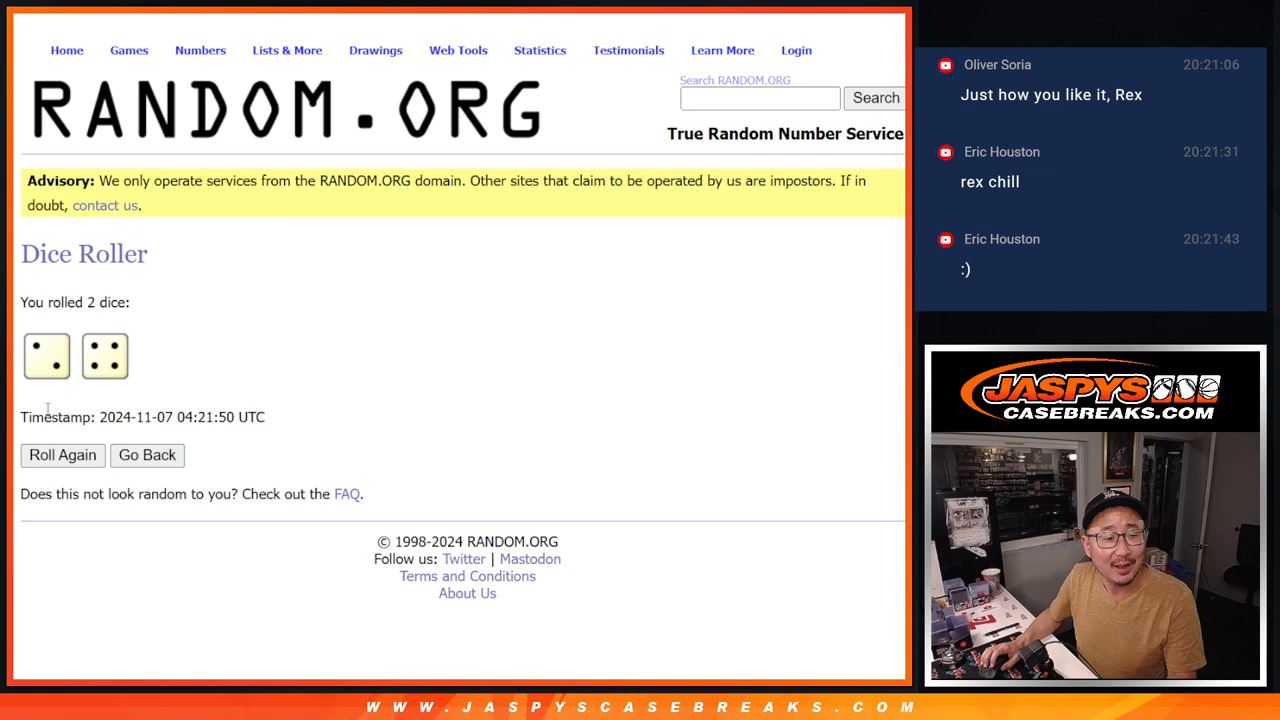
pyautogui.moveTo(223, 361)
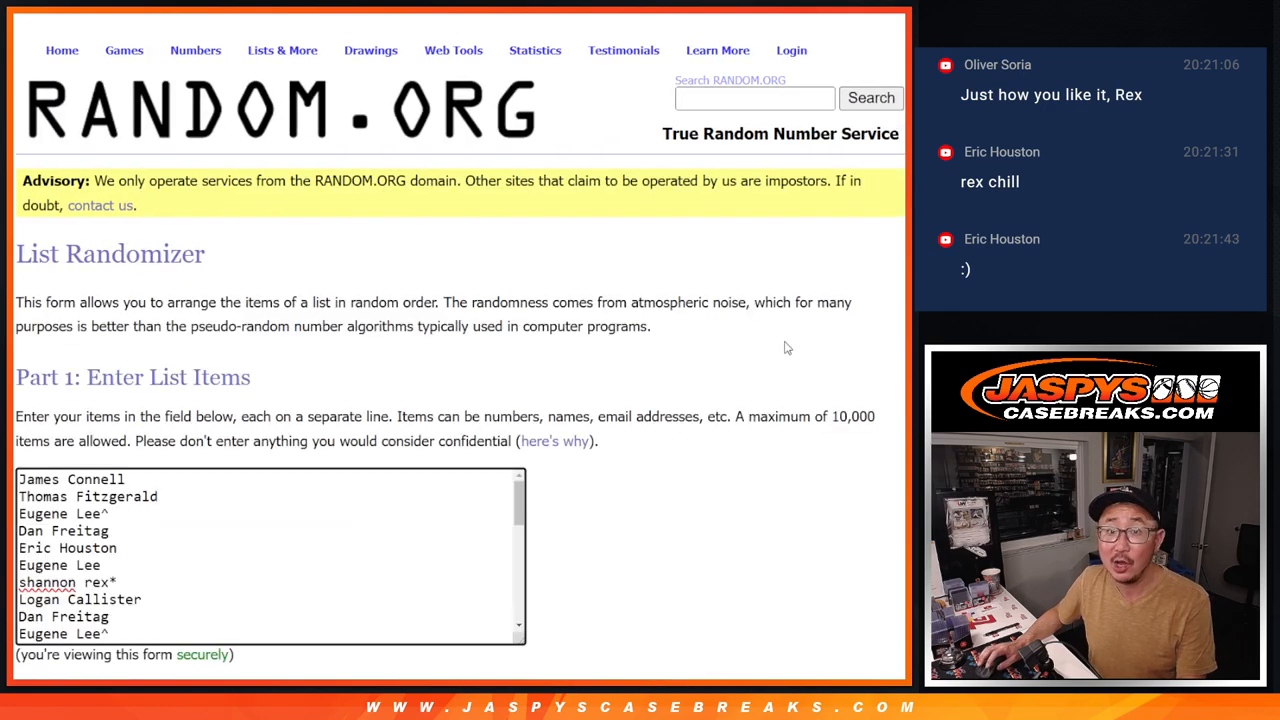
pyautogui.scroll(-3)
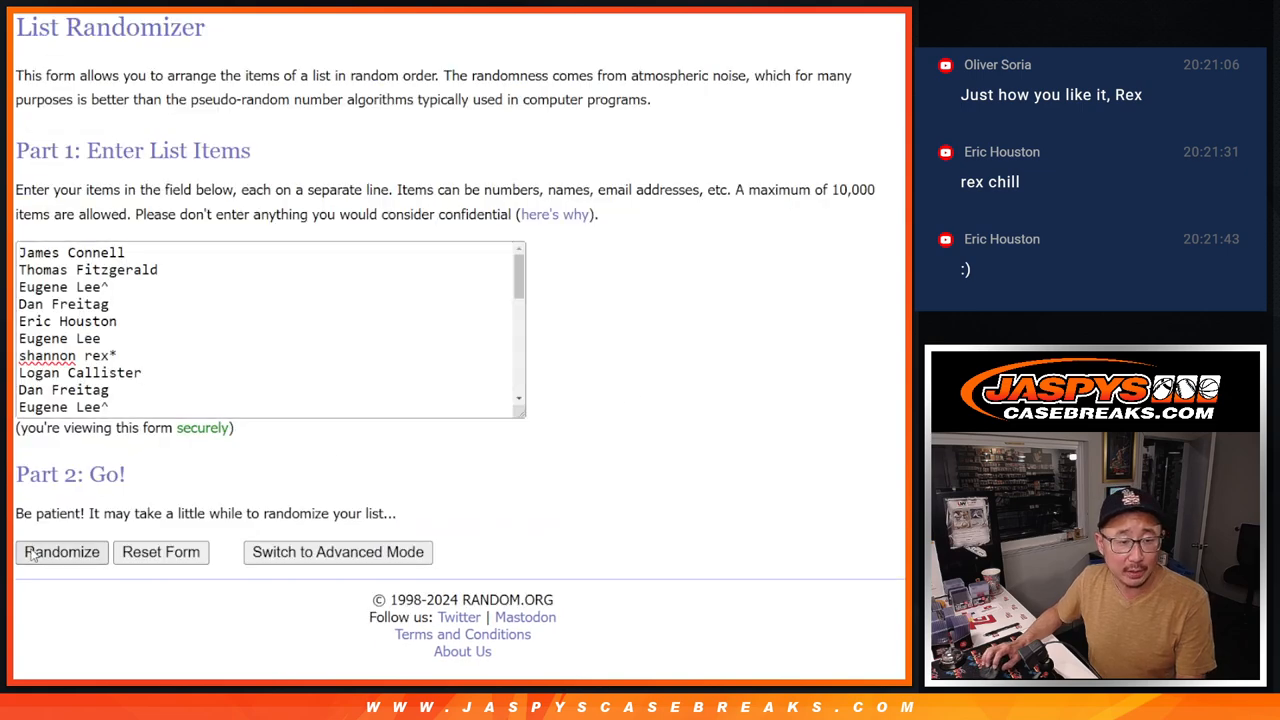
pyautogui.click(61, 551)
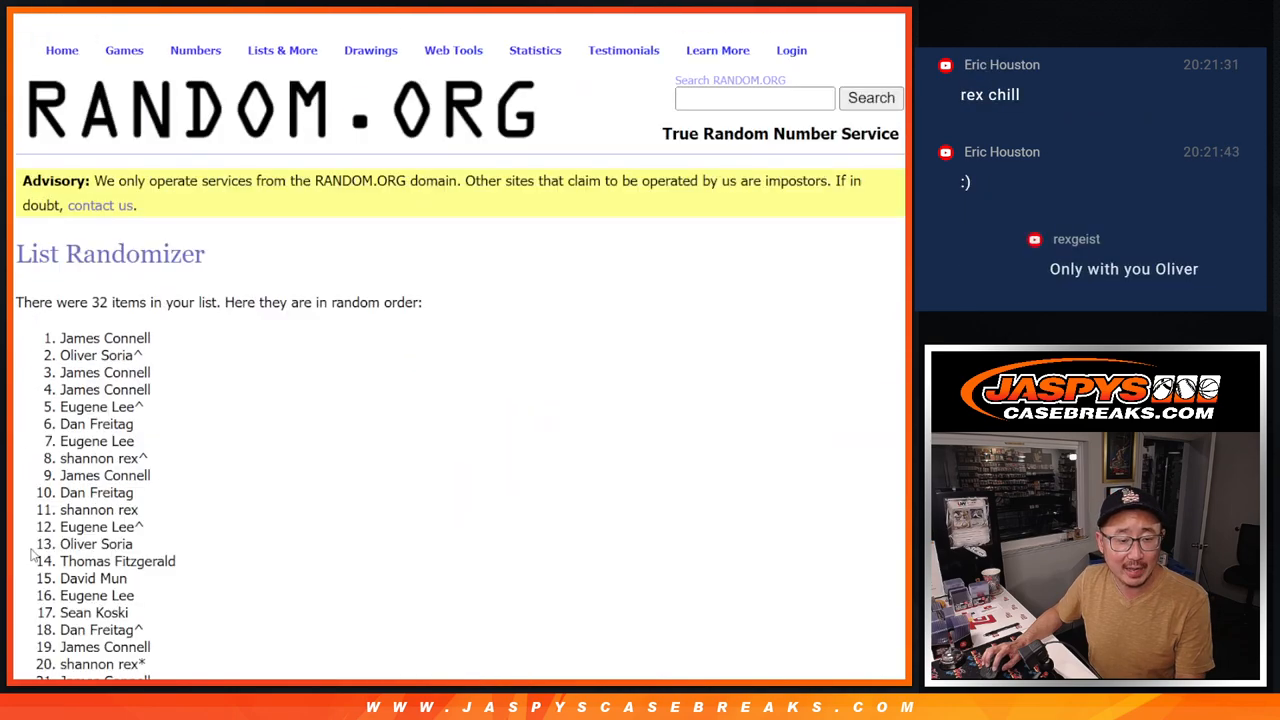
pyautogui.scroll(-3)
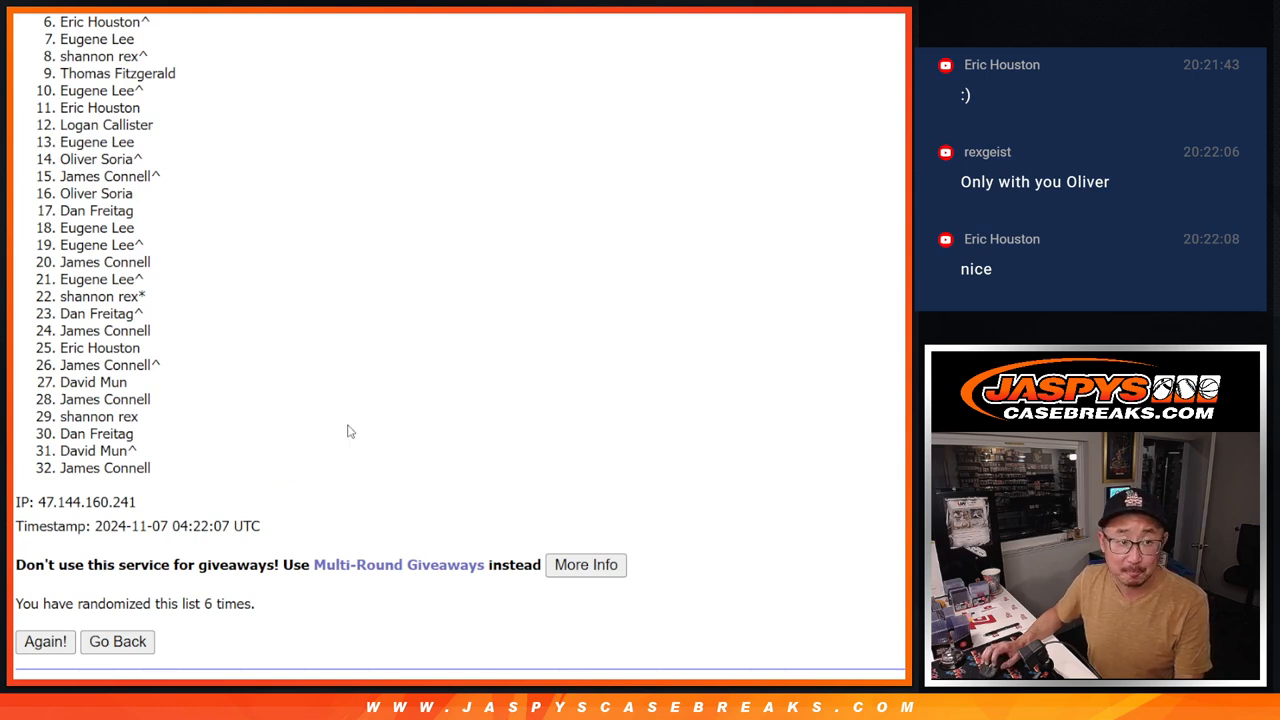
pyautogui.moveTo(677, 344)
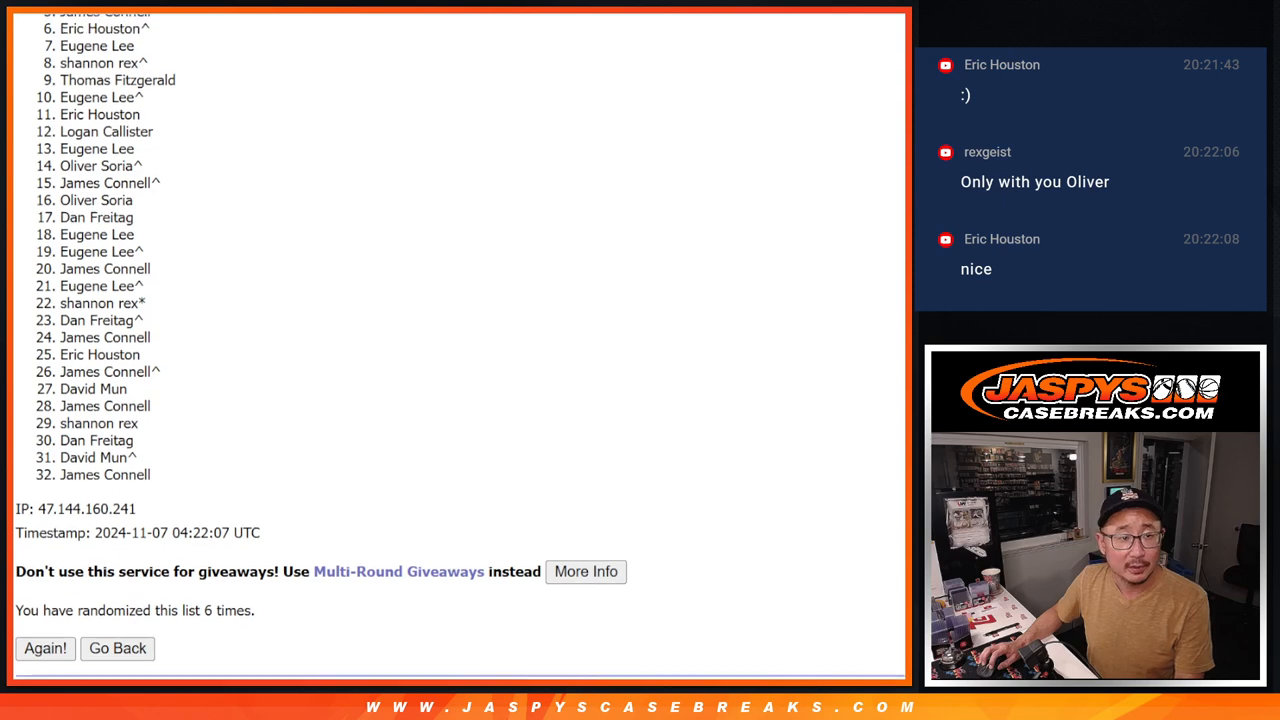
pyautogui.scroll(-3)
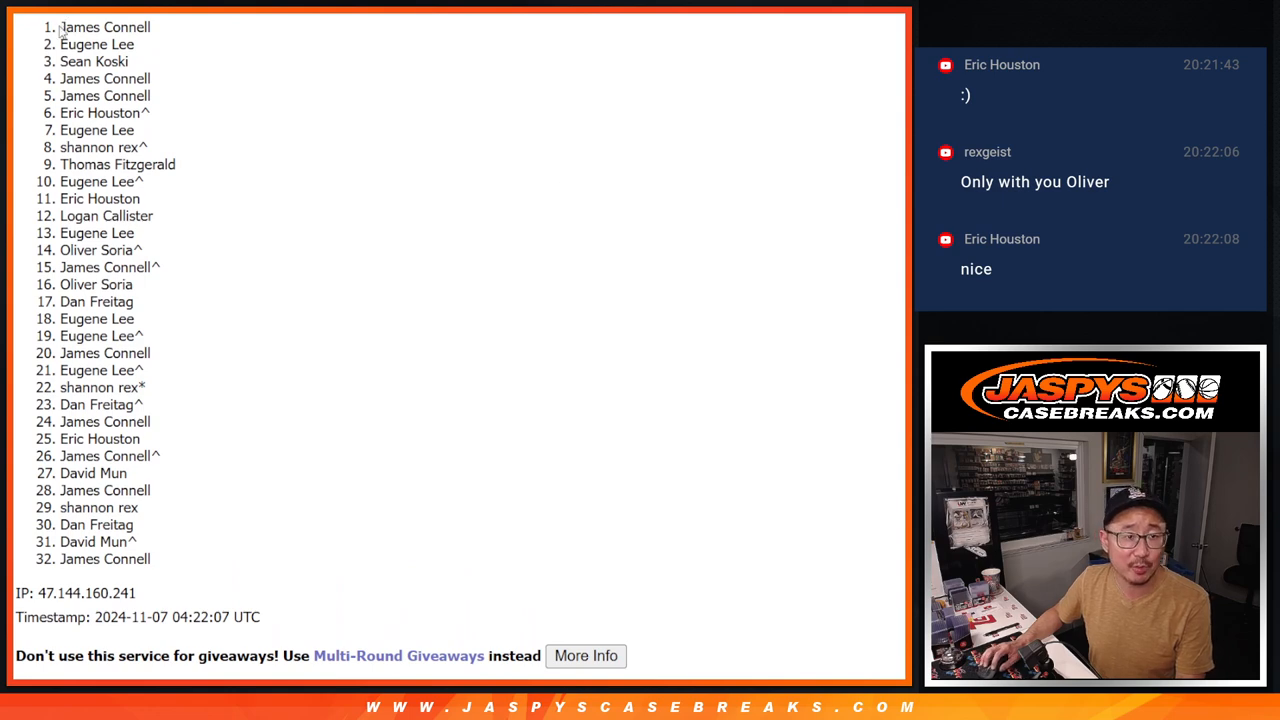
pyautogui.moveTo(60, 27); pyautogui.dragTo(150, 96)
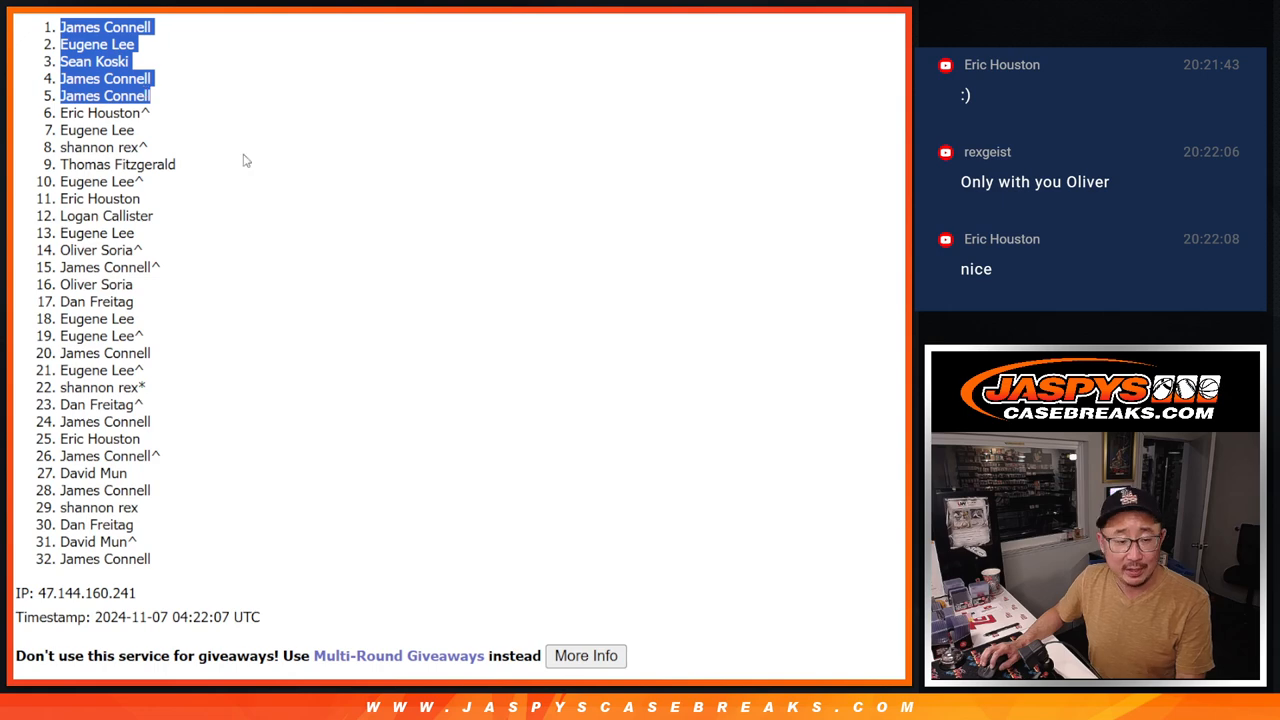